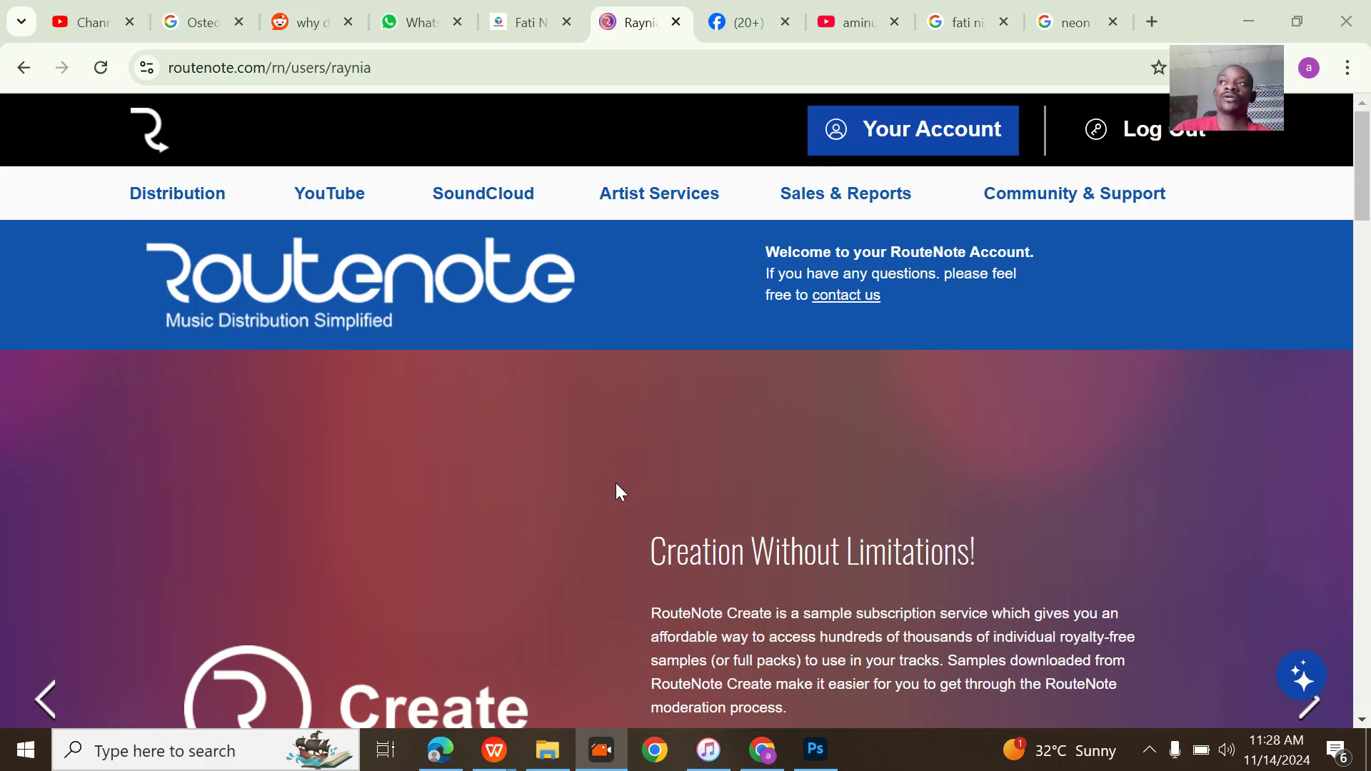
pyautogui.moveTo(594, 481)
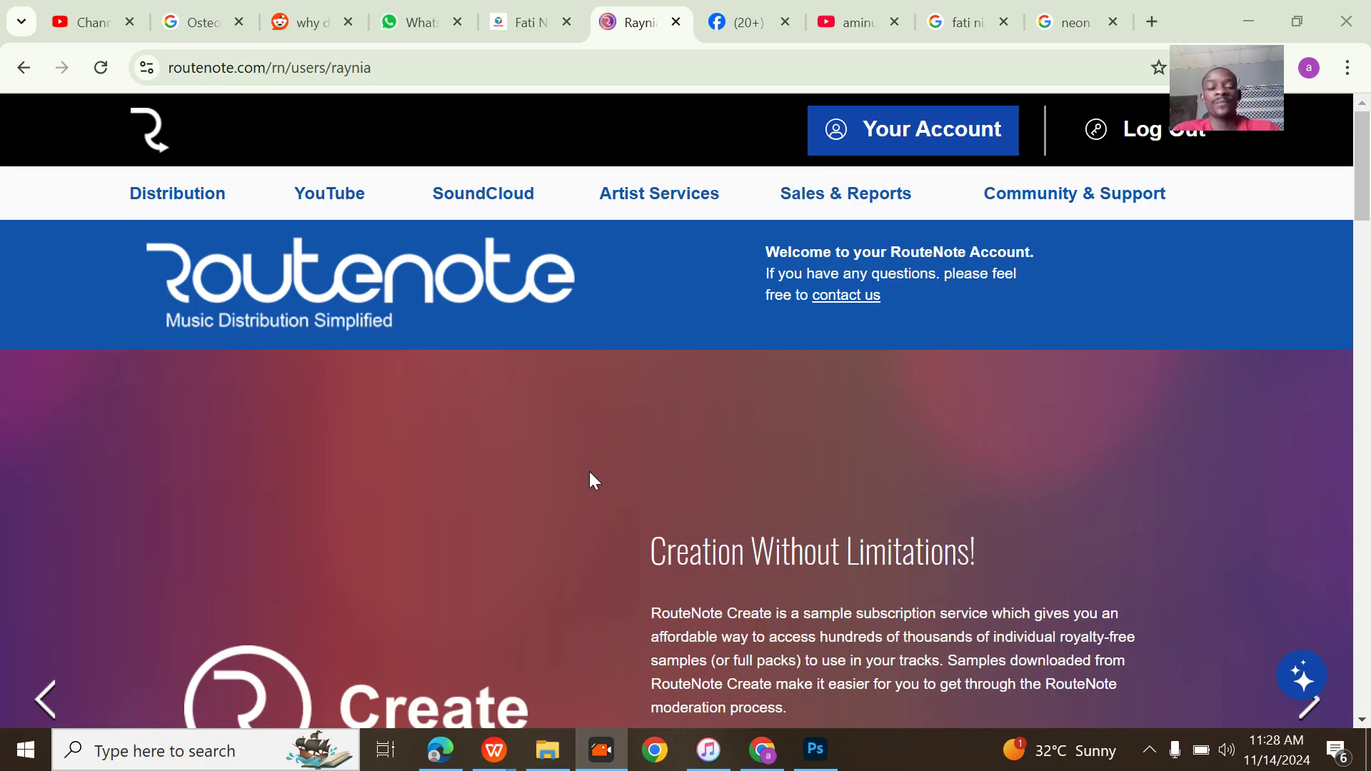
pyautogui.moveTo(288, 247)
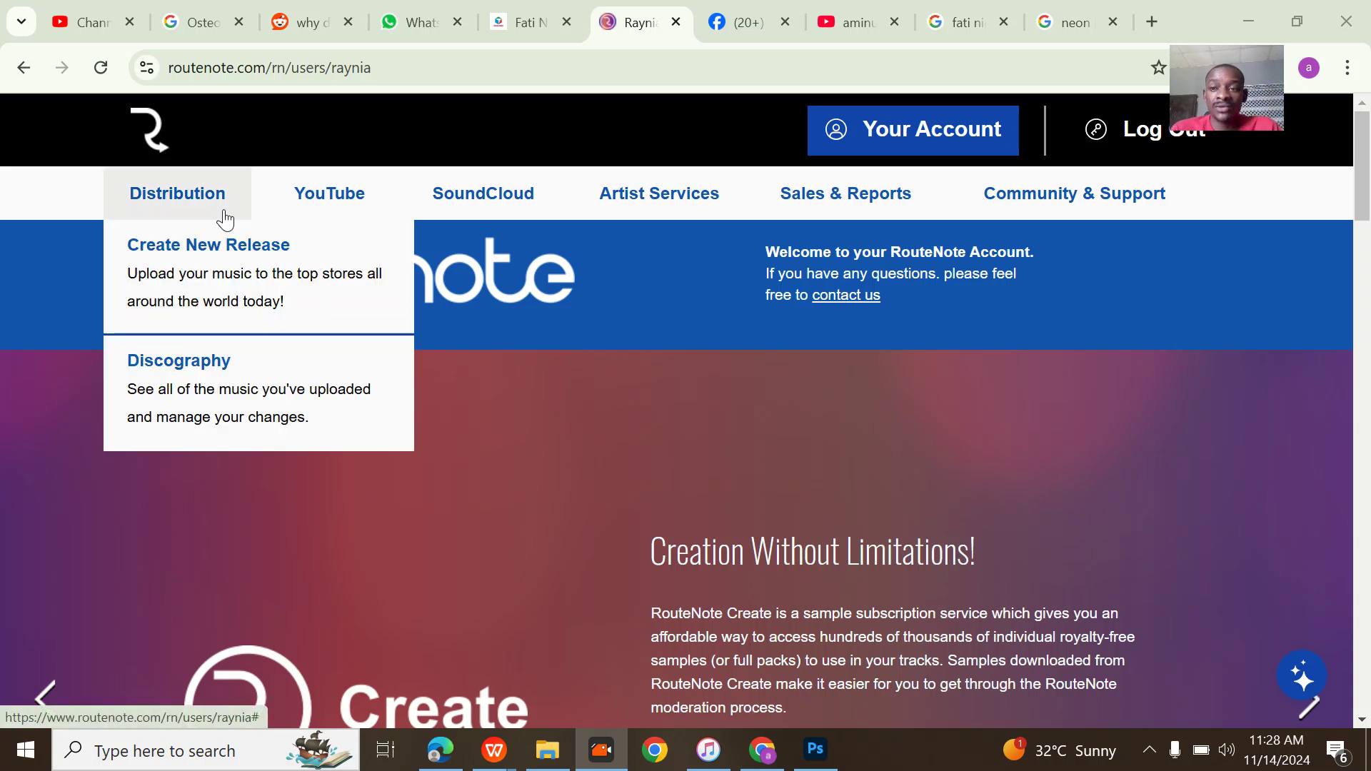
pyautogui.moveTo(238, 236)
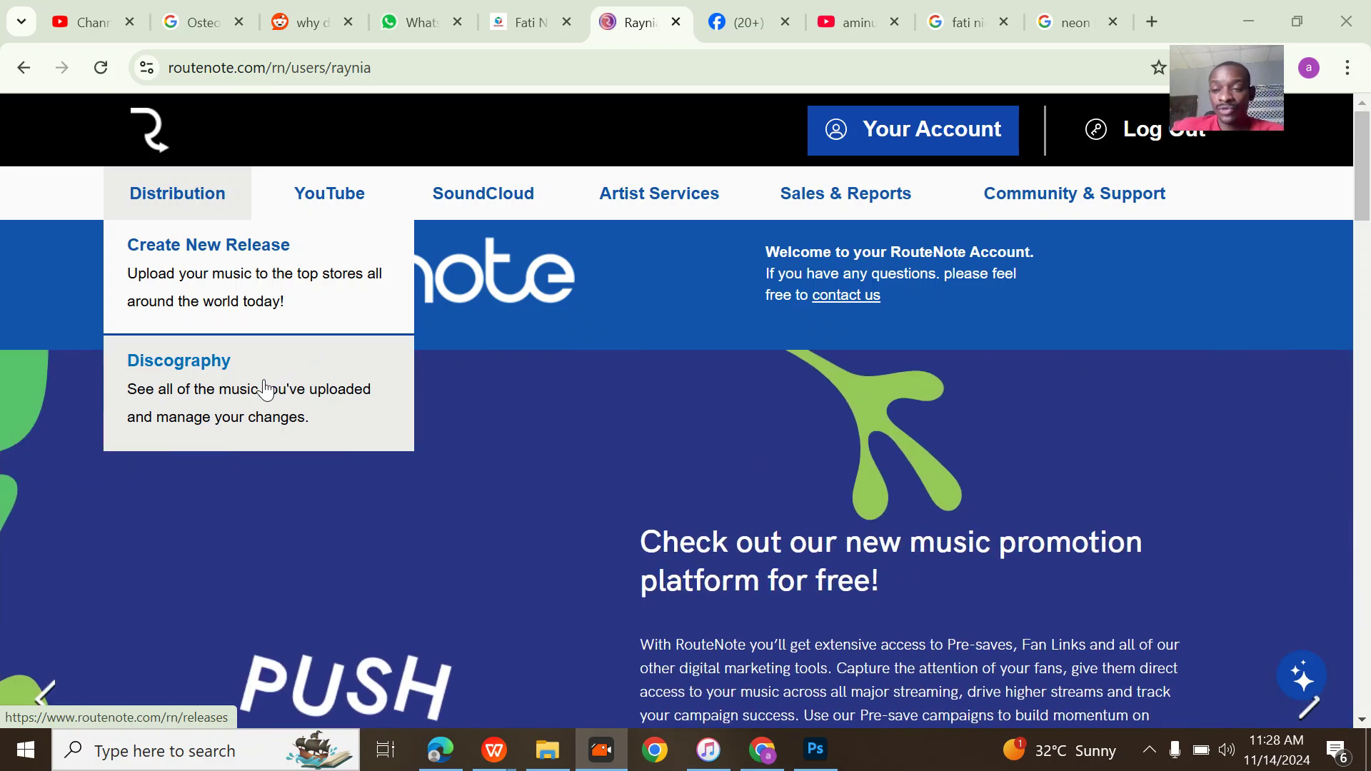
# Load the Discography list of releases needing action, showing the incomplete Vibez entries.
pyautogui.click(178, 360)
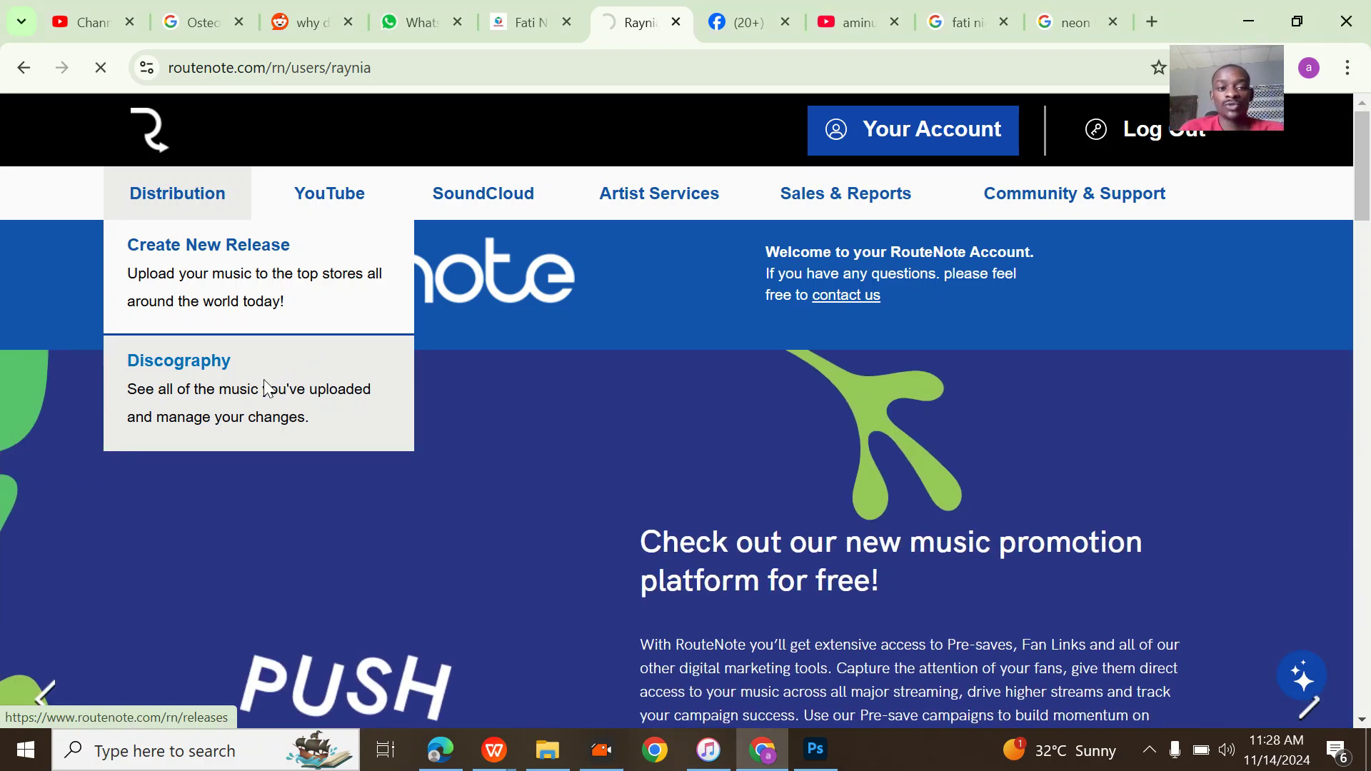
pyautogui.click(179, 360)
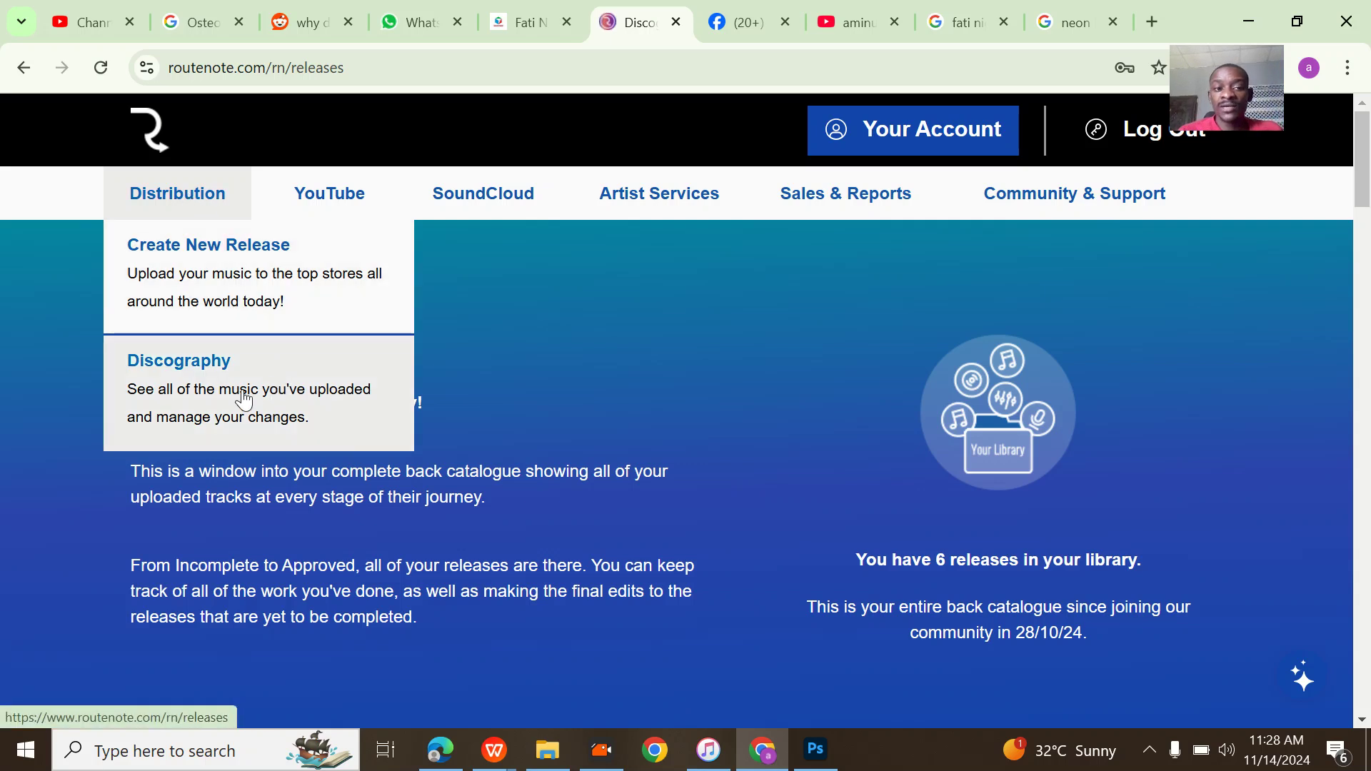
pyautogui.click(179, 360)
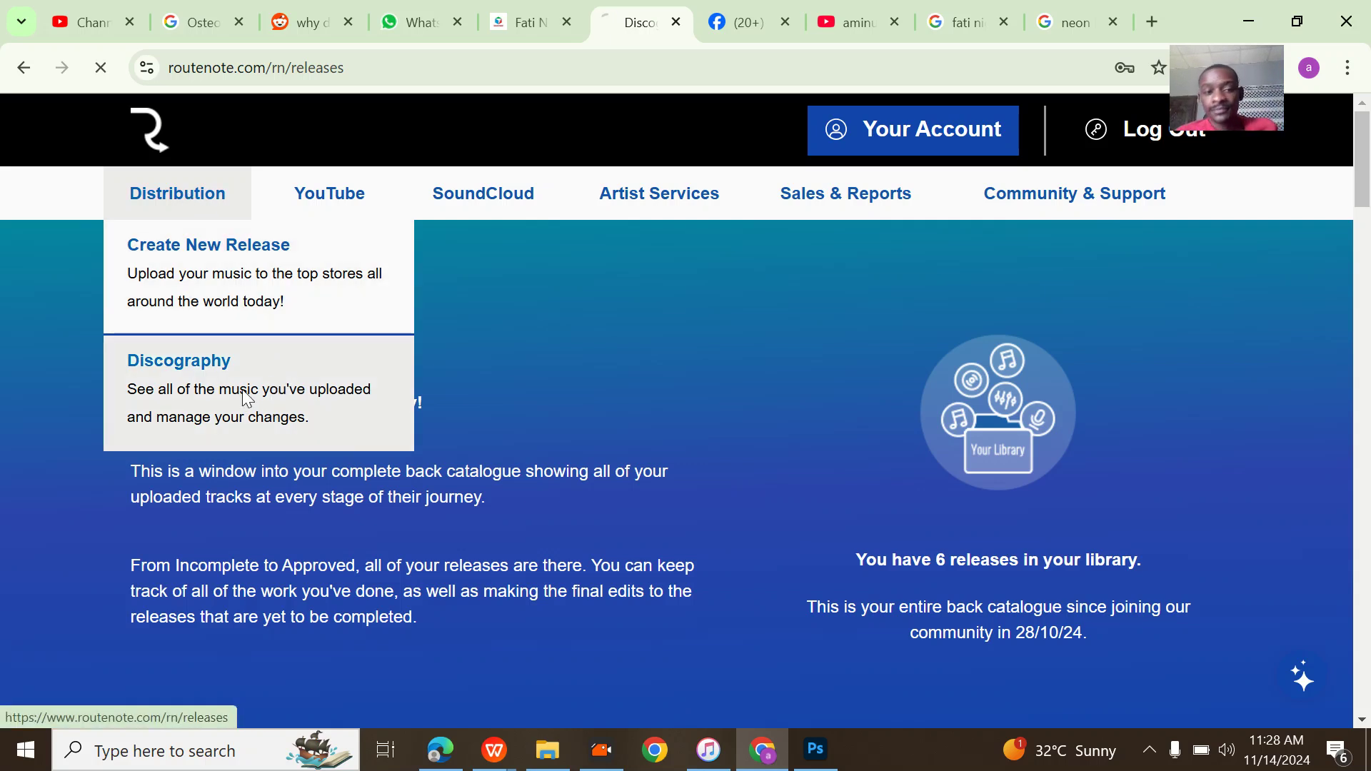
pyautogui.click(178, 360)
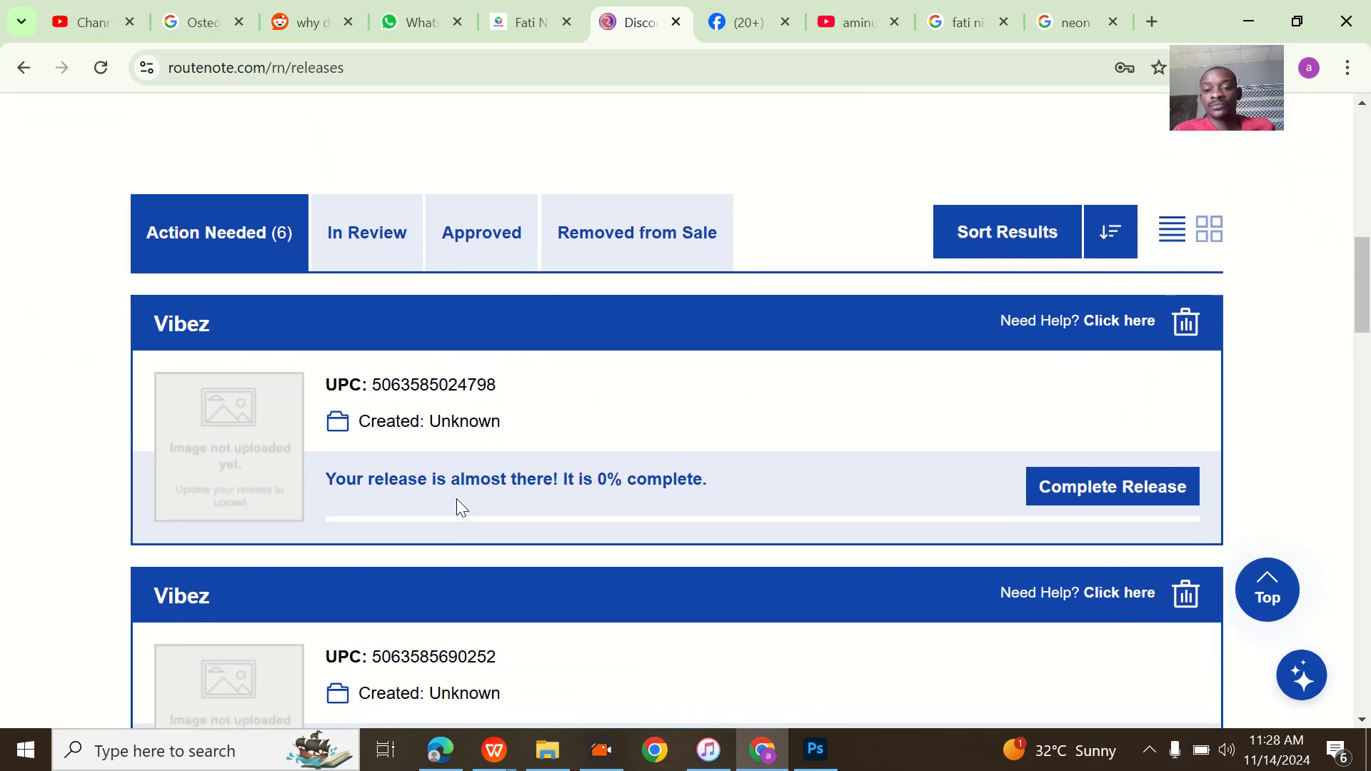
pyautogui.scroll(3)
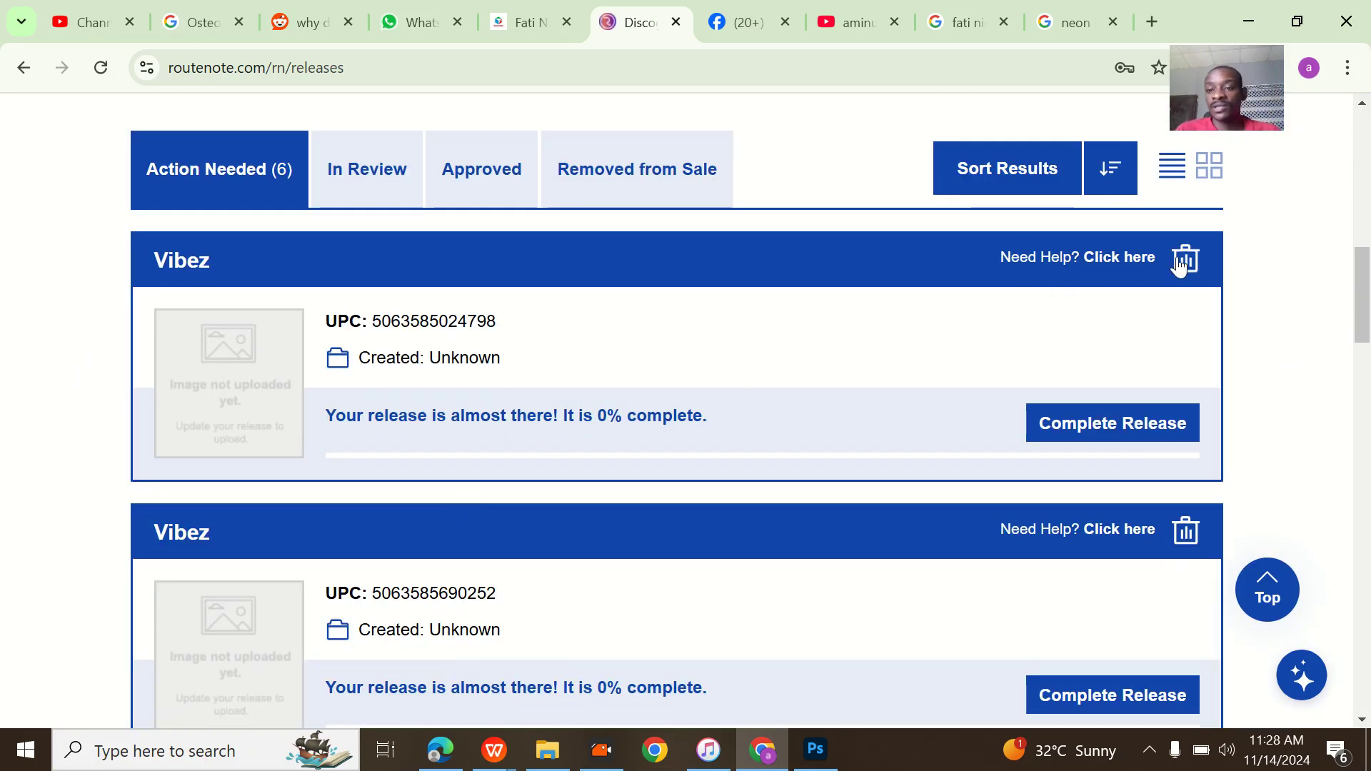
pyautogui.click(1184, 260)
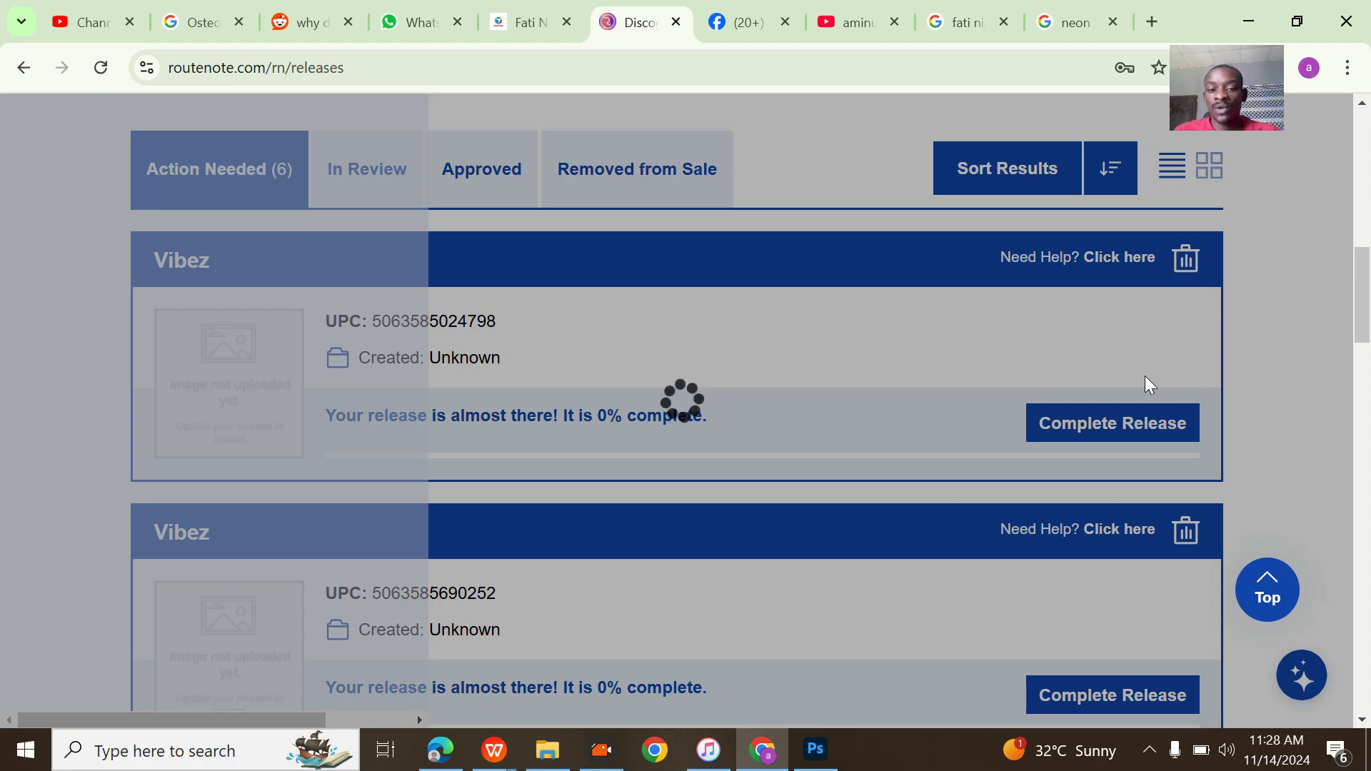
pyautogui.click(1185, 260)
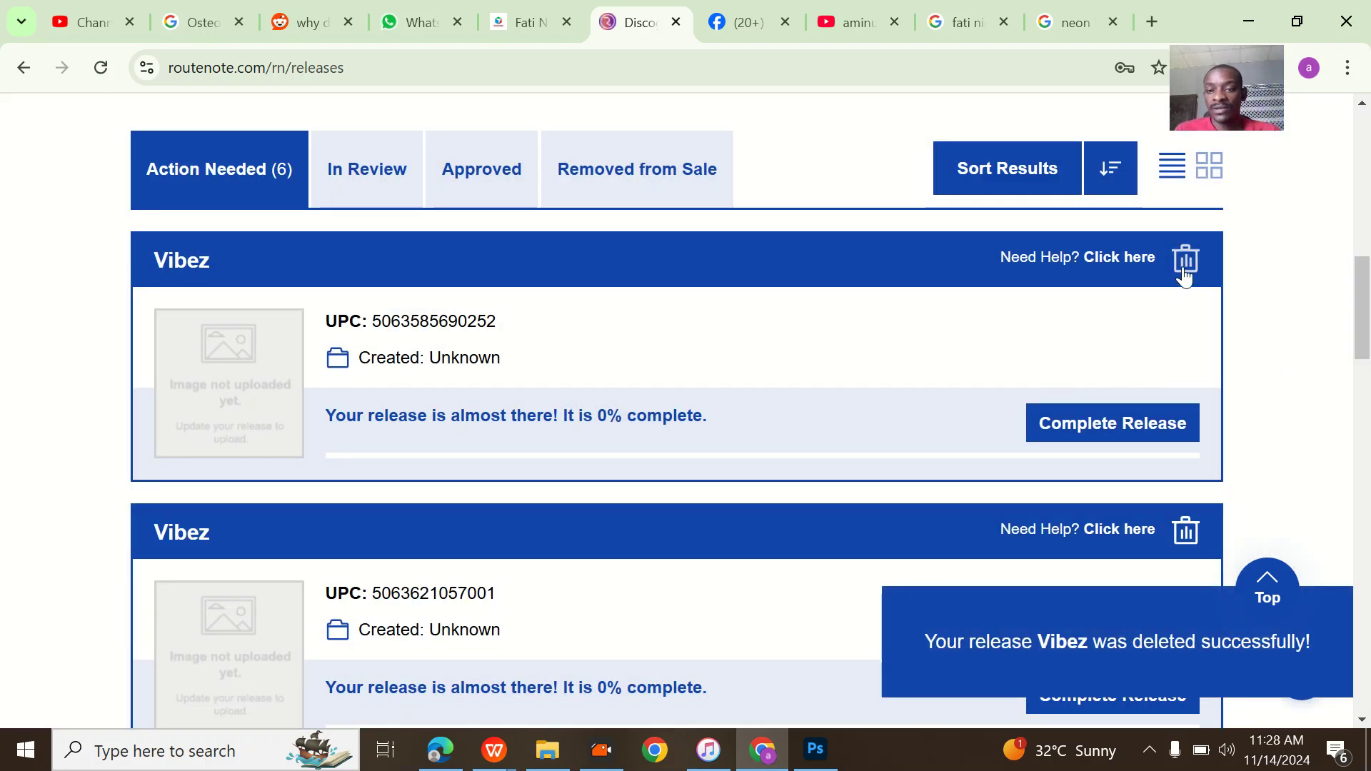
pyautogui.click(1185, 260)
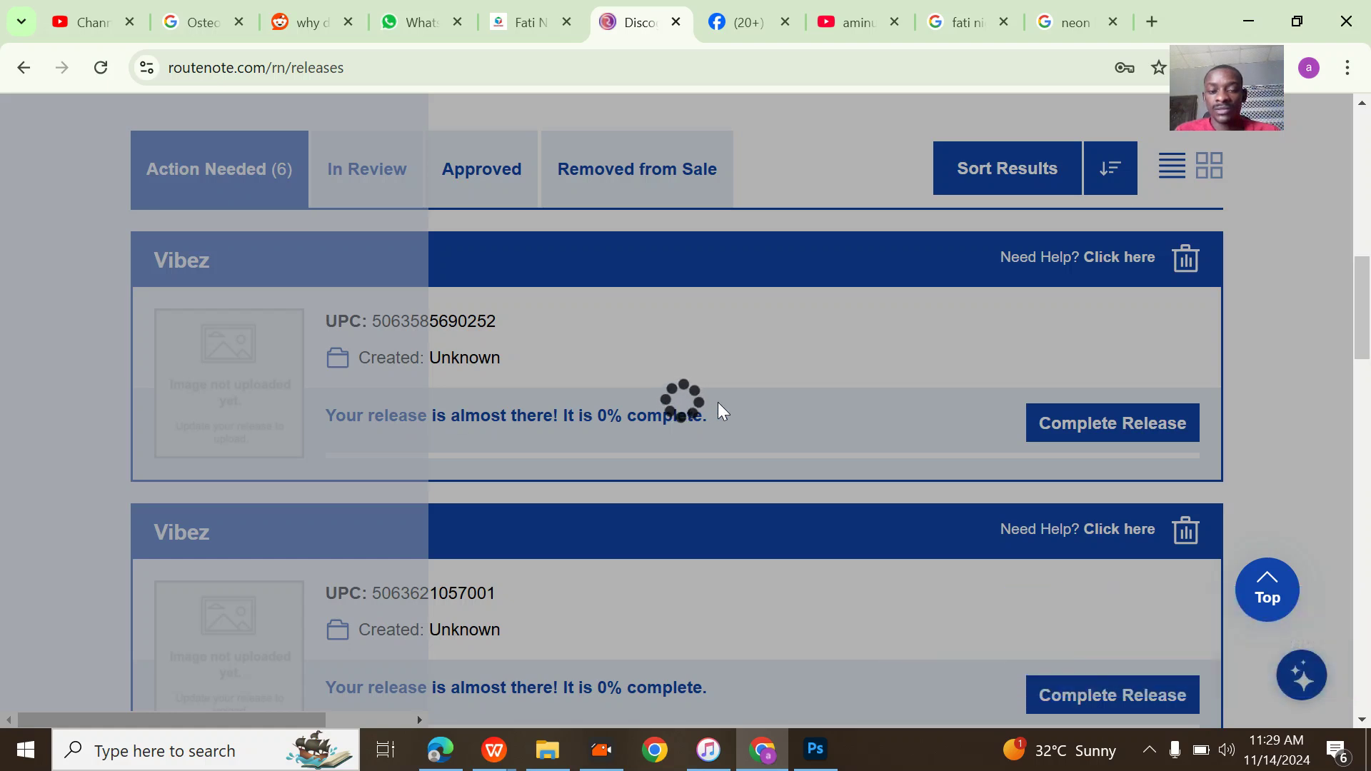
pyautogui.click(1186, 258)
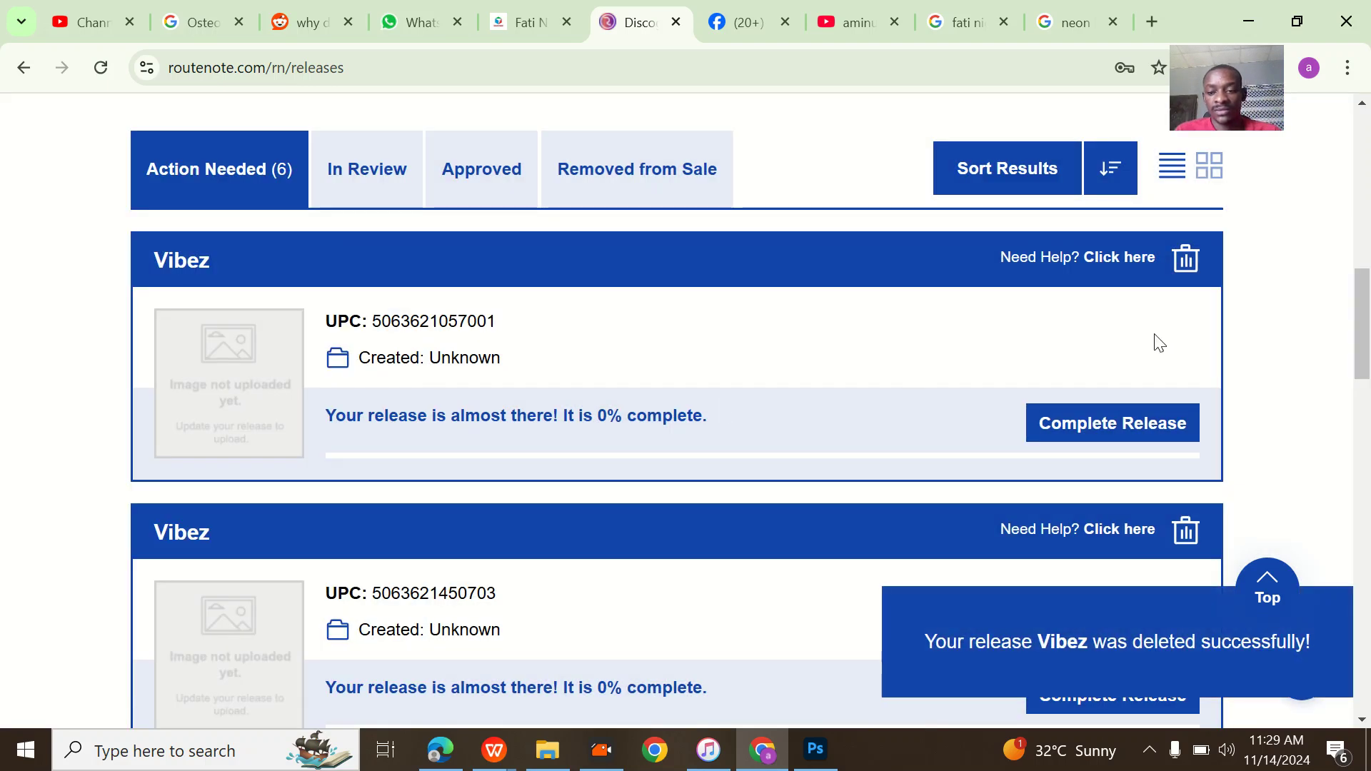
pyautogui.click(1186, 257)
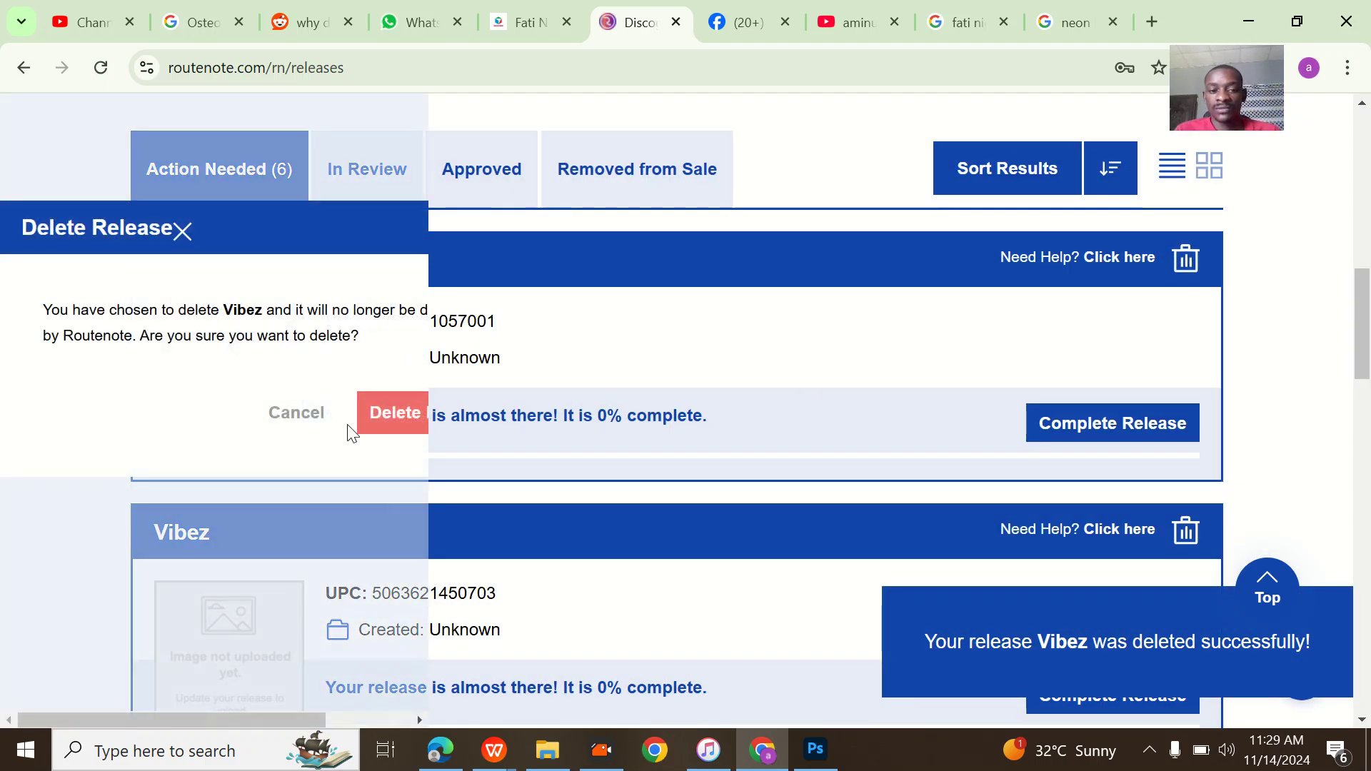
pyautogui.click(394, 411)
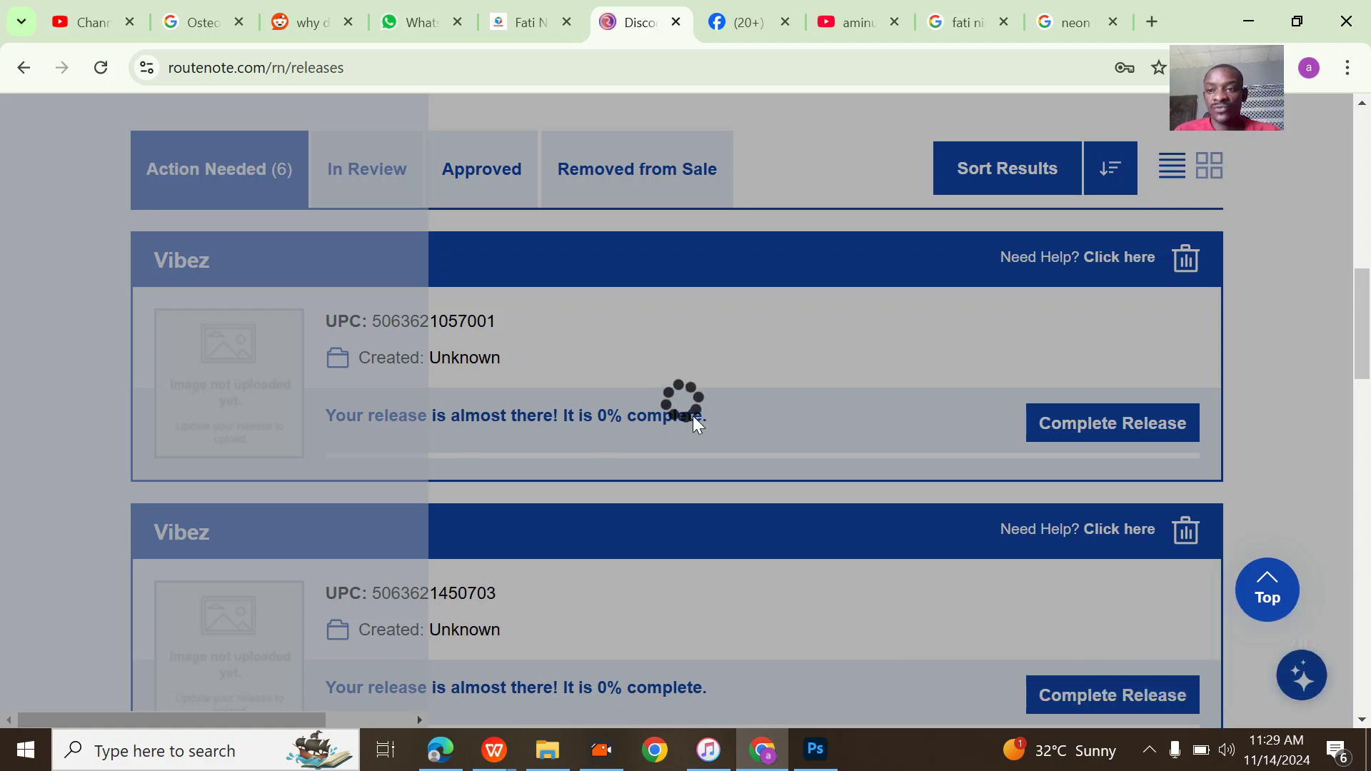
pyautogui.click(1186, 257)
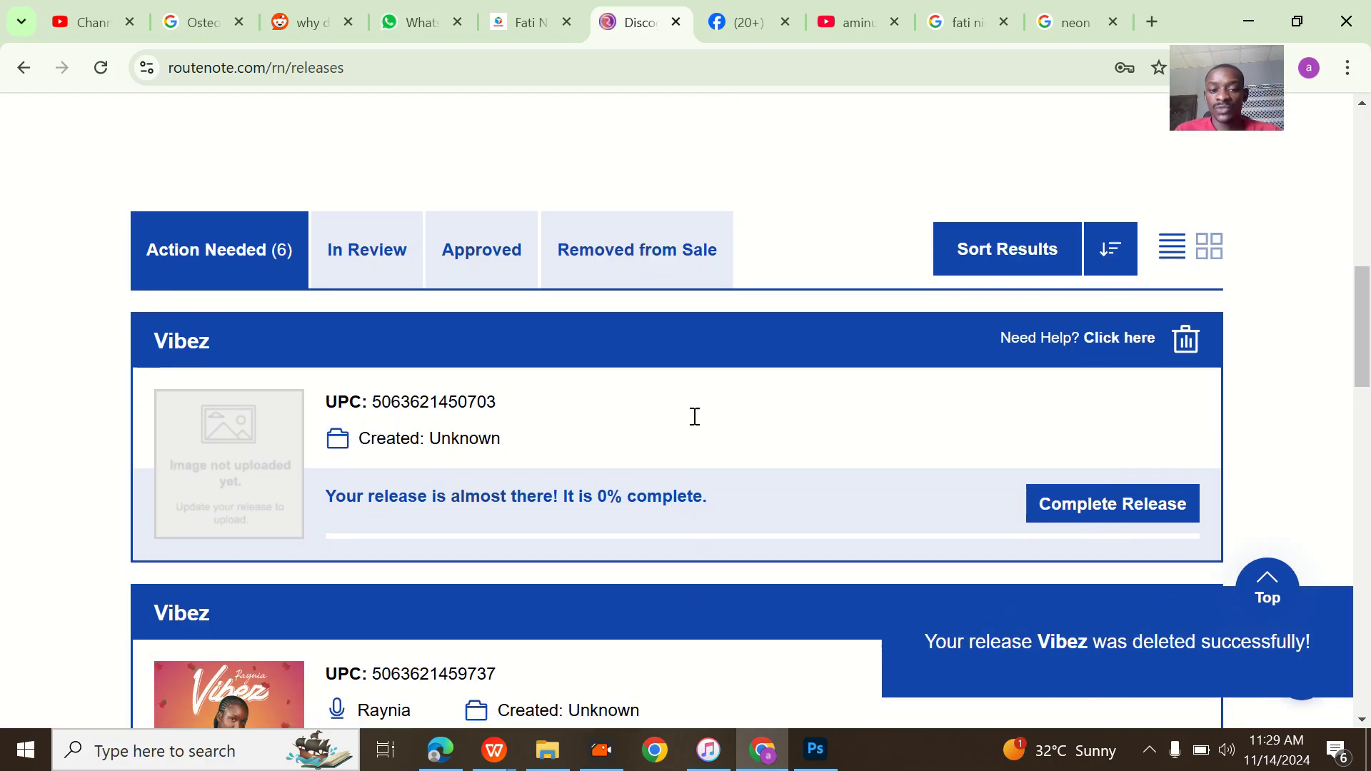
pyautogui.click(1185, 340)
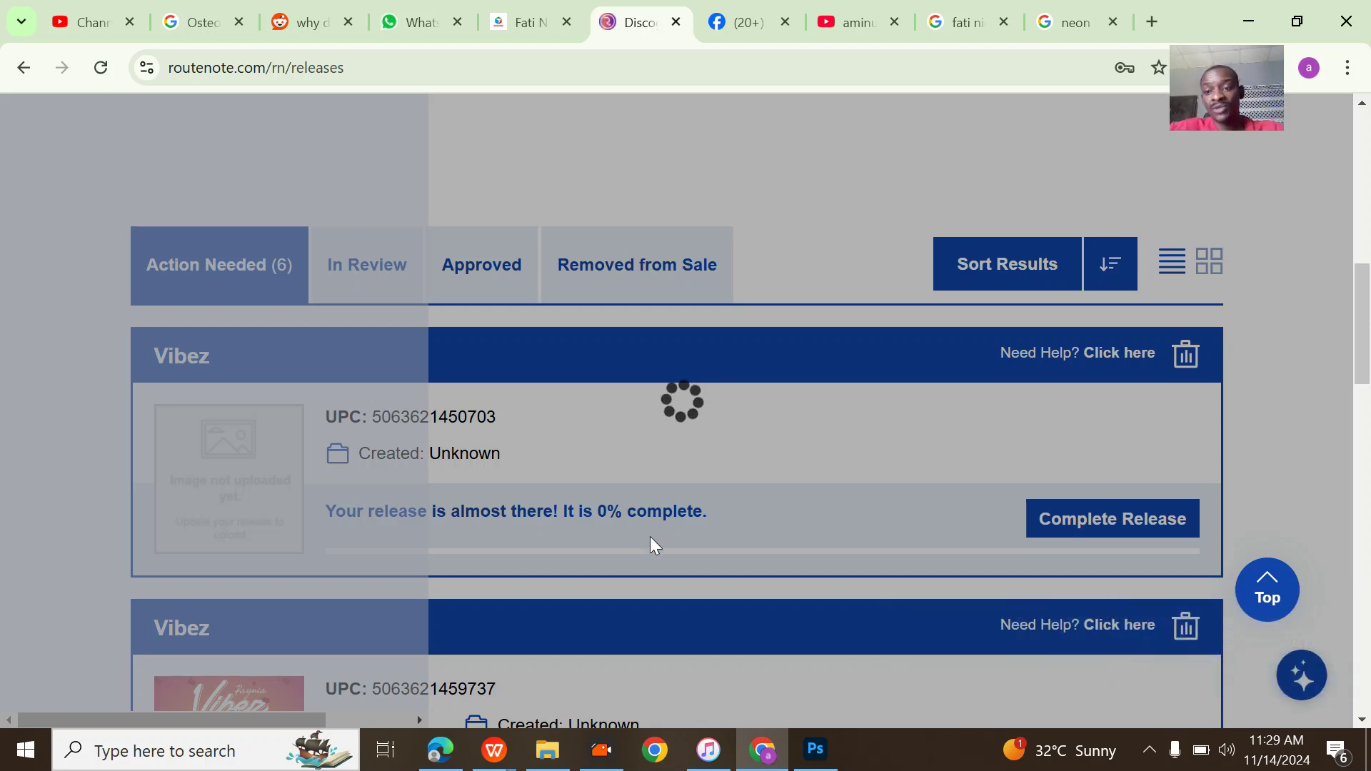
pyautogui.click(1186, 354)
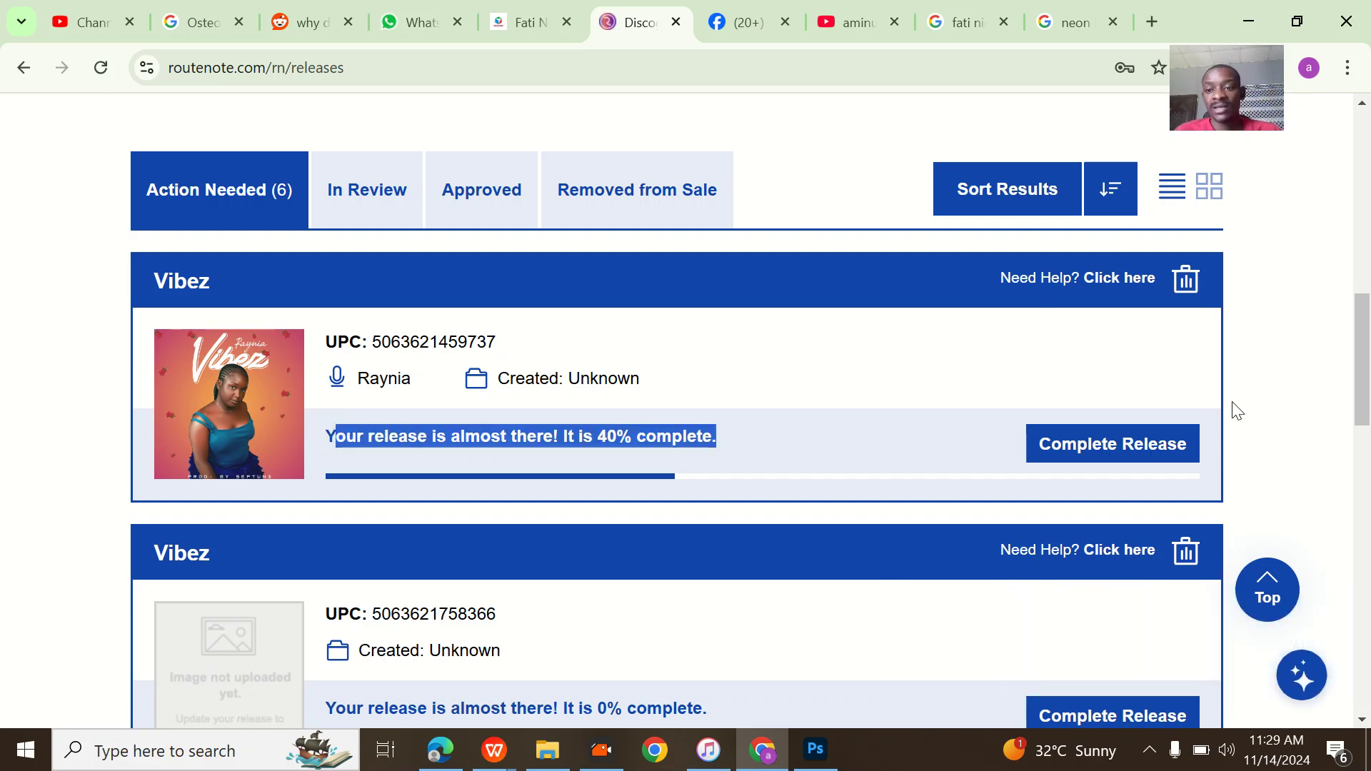
pyautogui.click(1186, 279)
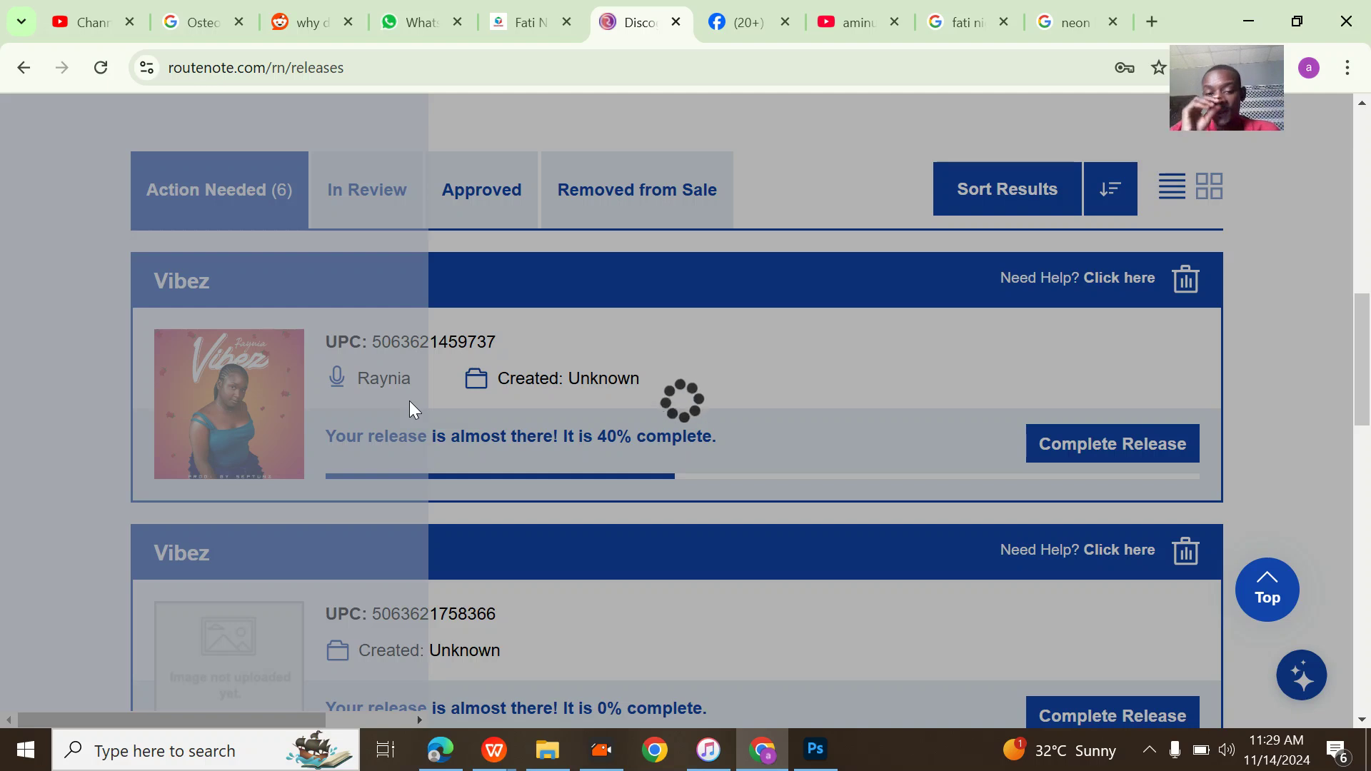
pyautogui.click(1186, 278)
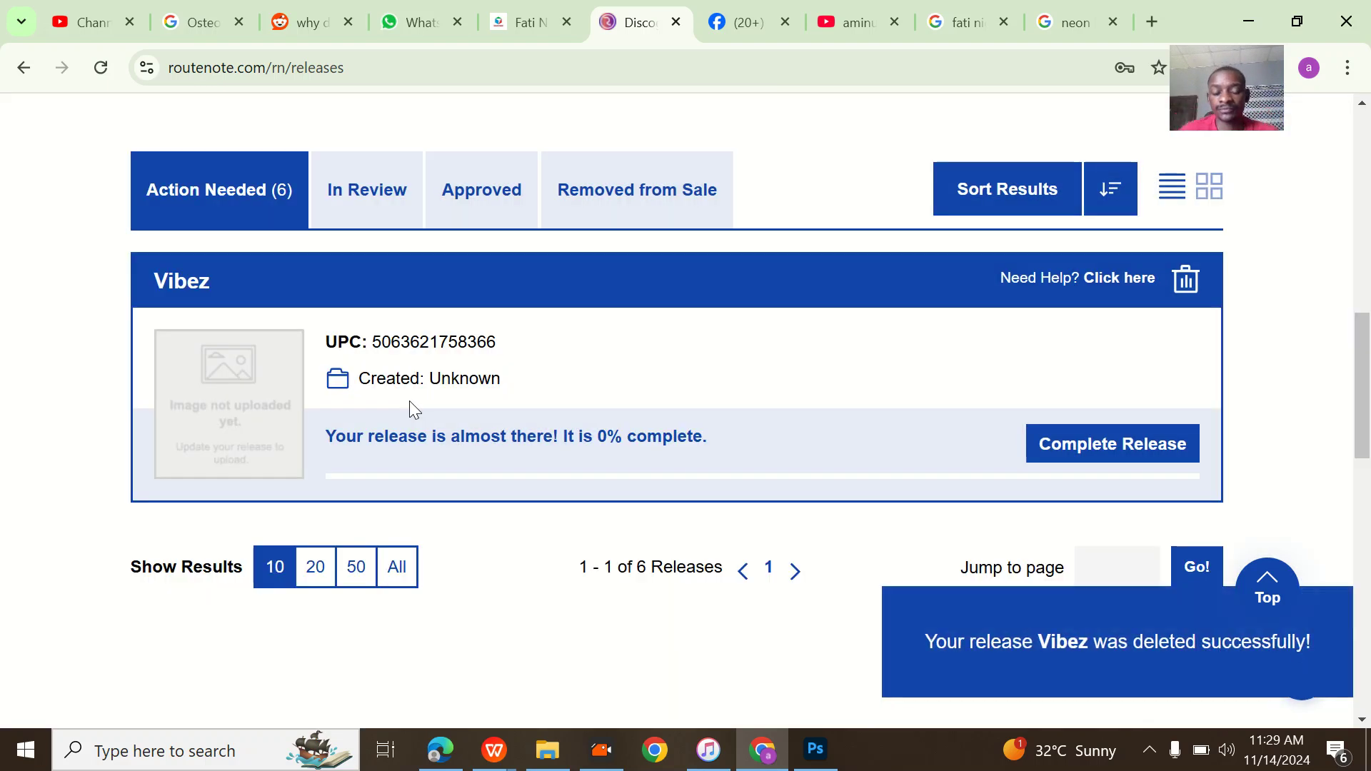
pyautogui.click(1185, 279)
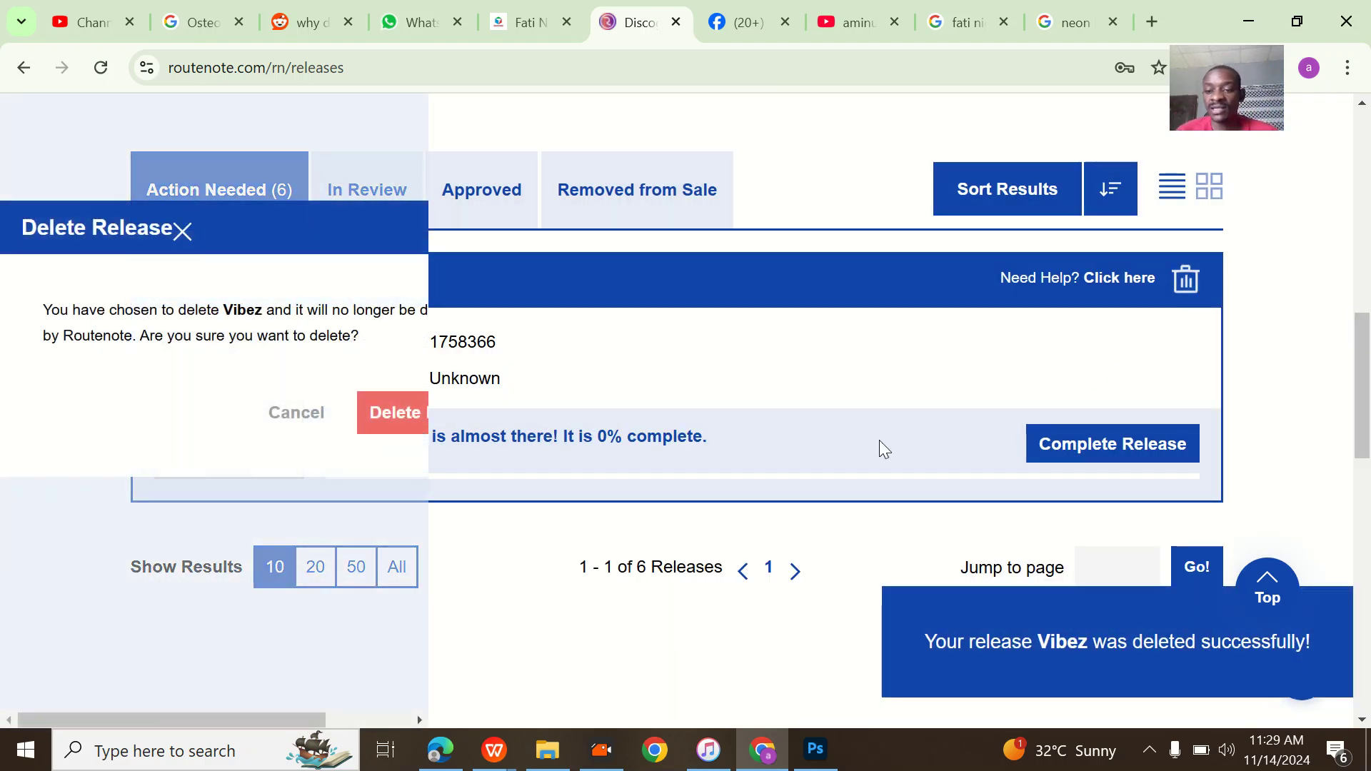
pyautogui.click(395, 412)
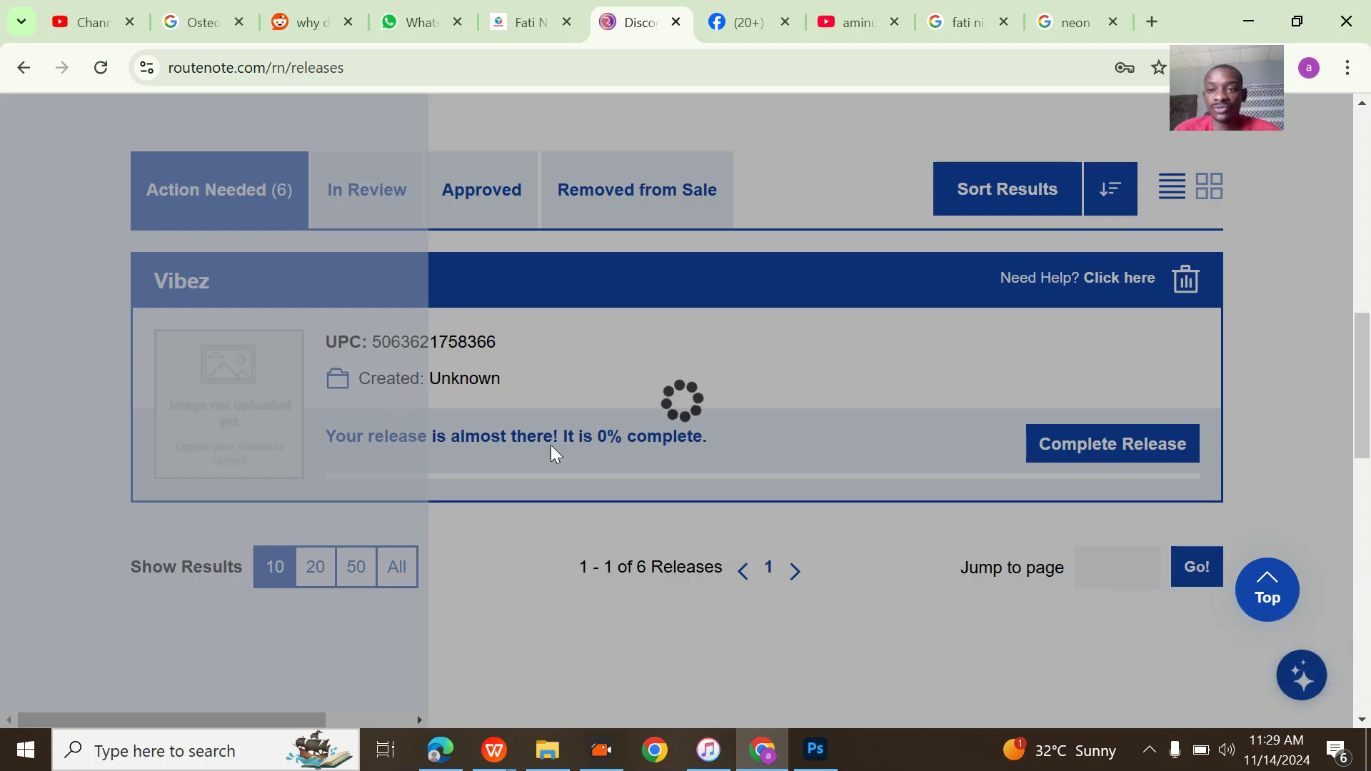
pyautogui.click(1184, 278)
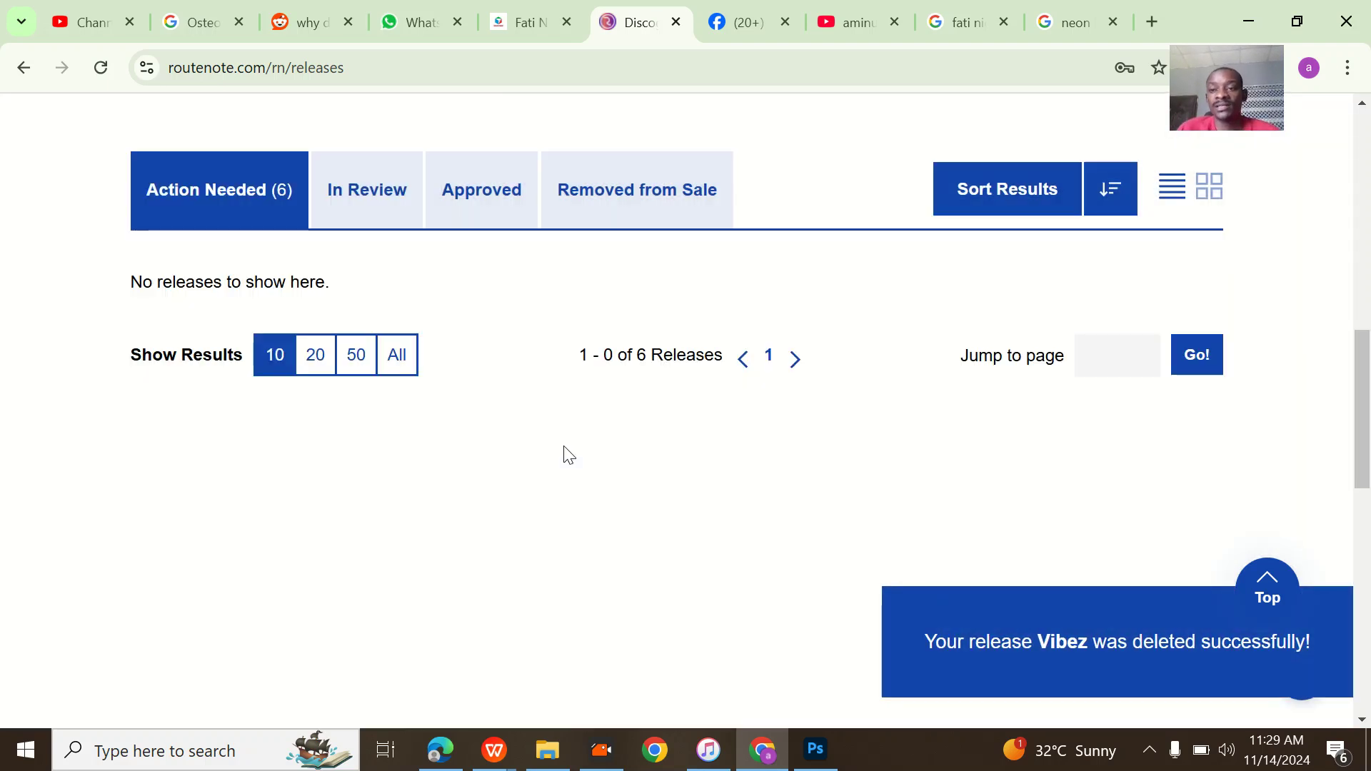
# Scroll the empty Action Needed list down to the footer and back up to the Discography header.
pyautogui.scroll(-3)
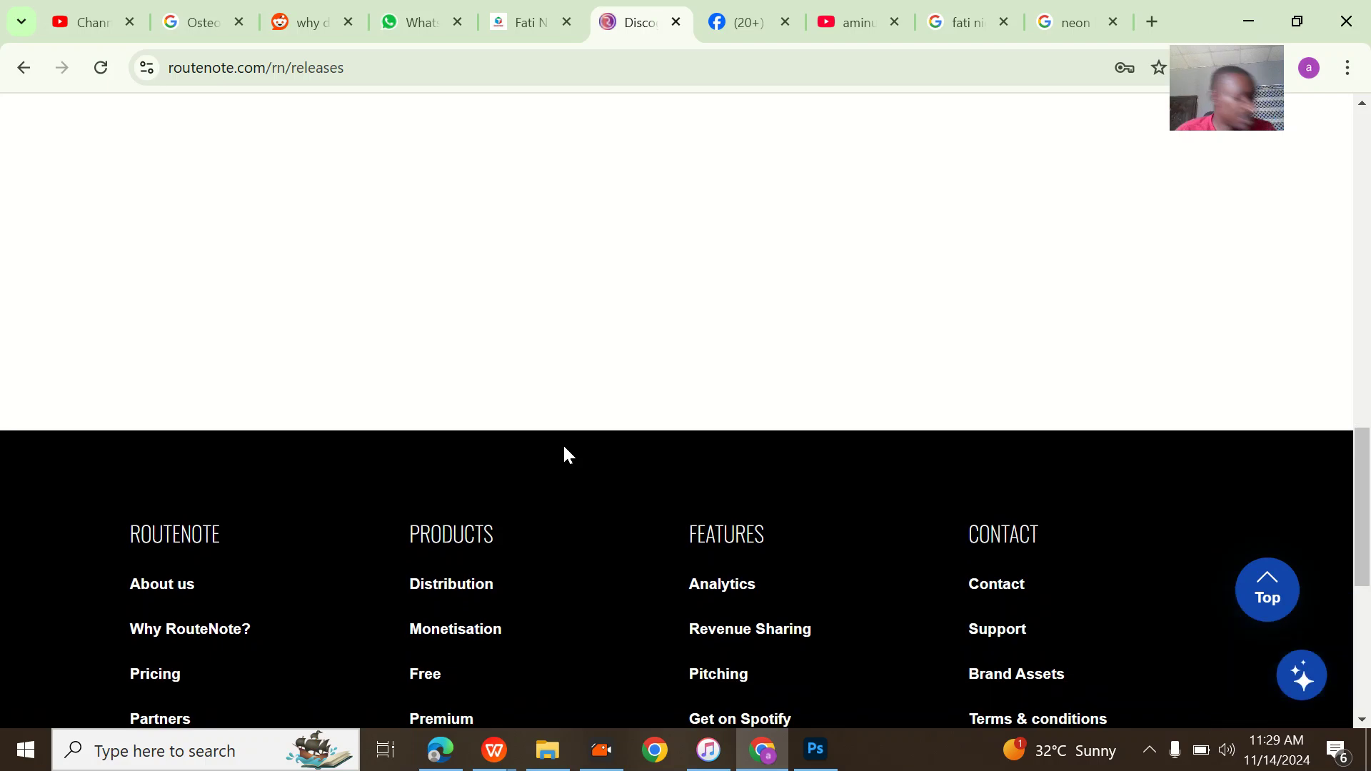
pyautogui.scroll(-3)
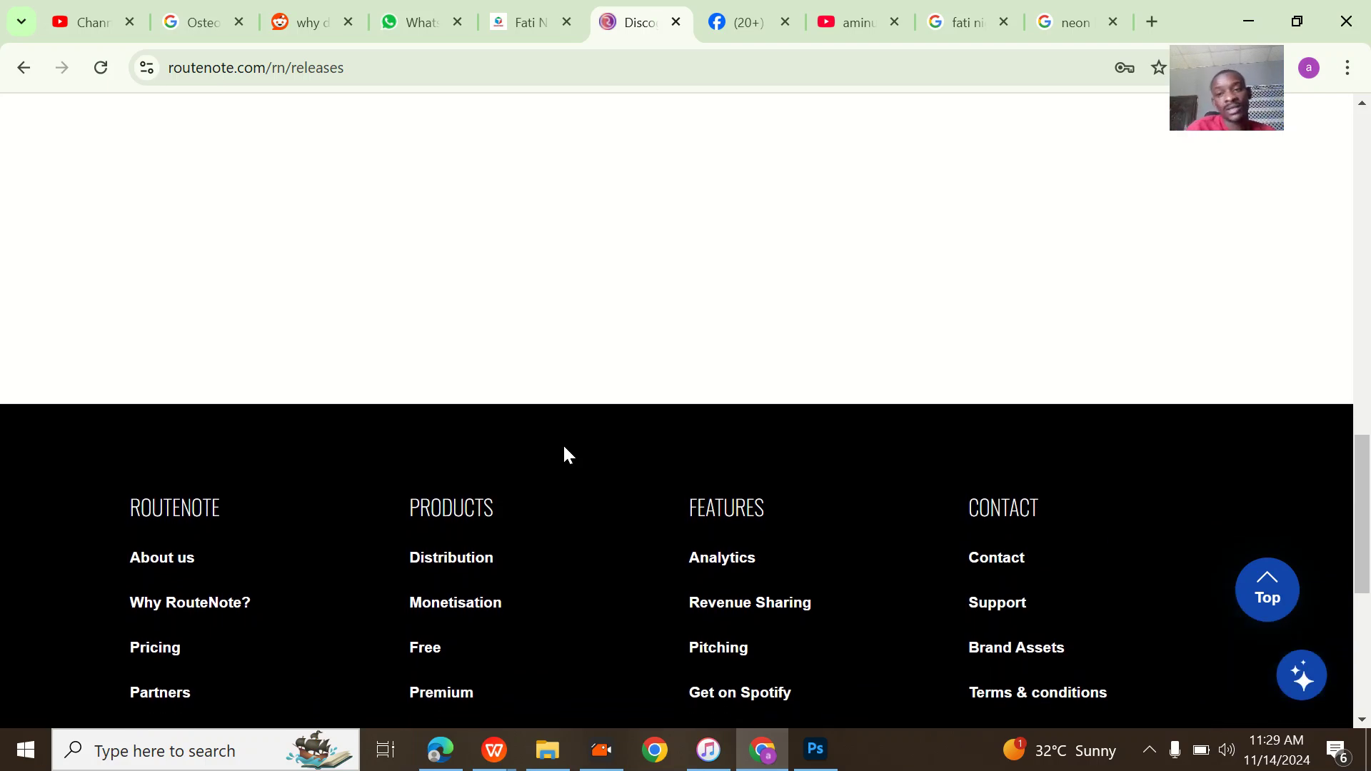
pyautogui.scroll(3)
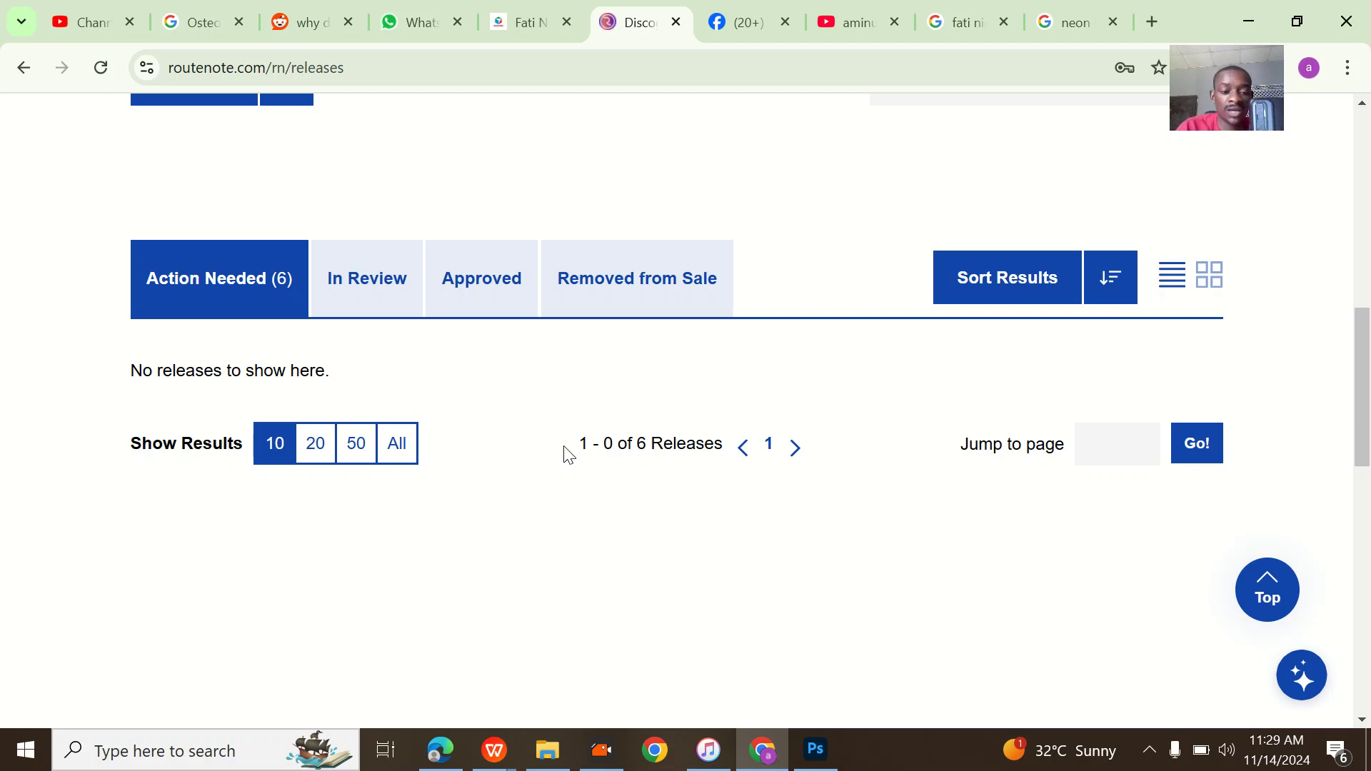
pyautogui.scroll(3)
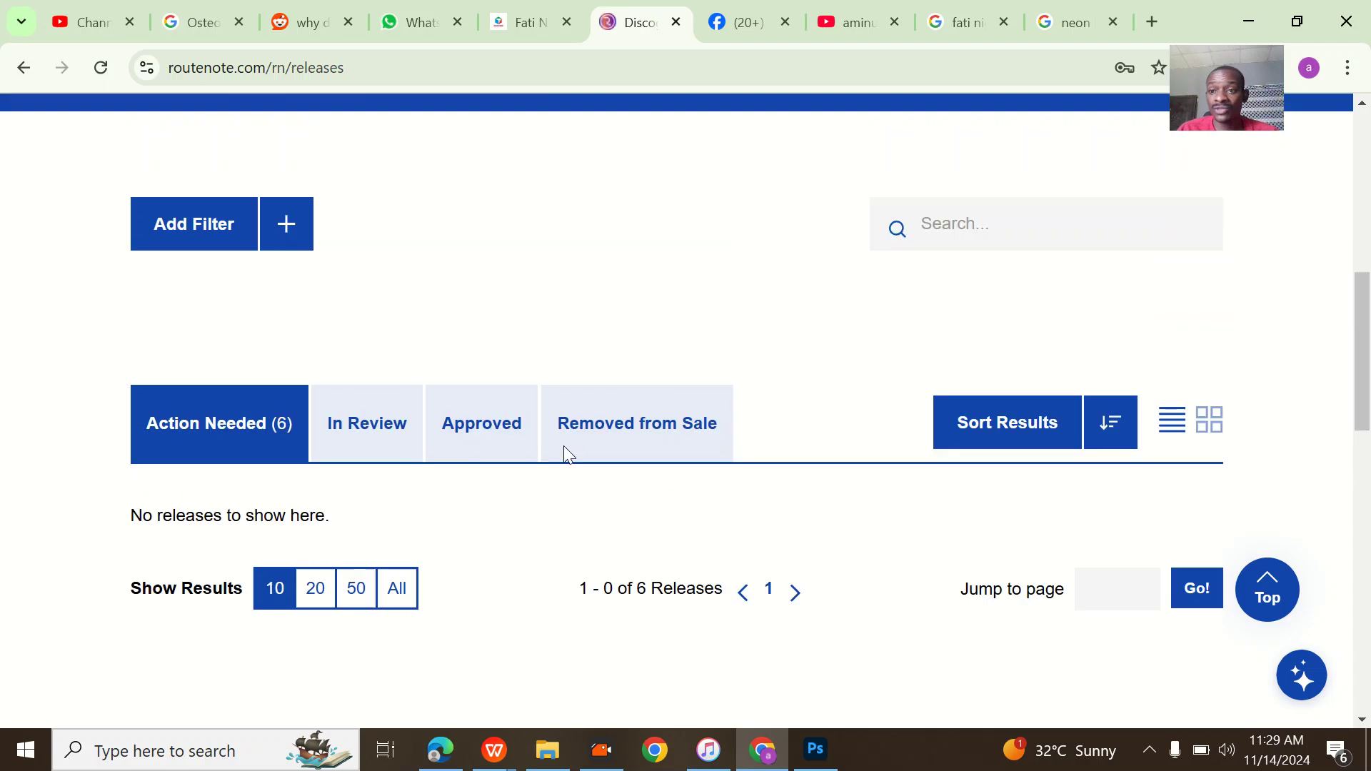
pyautogui.scroll(3)
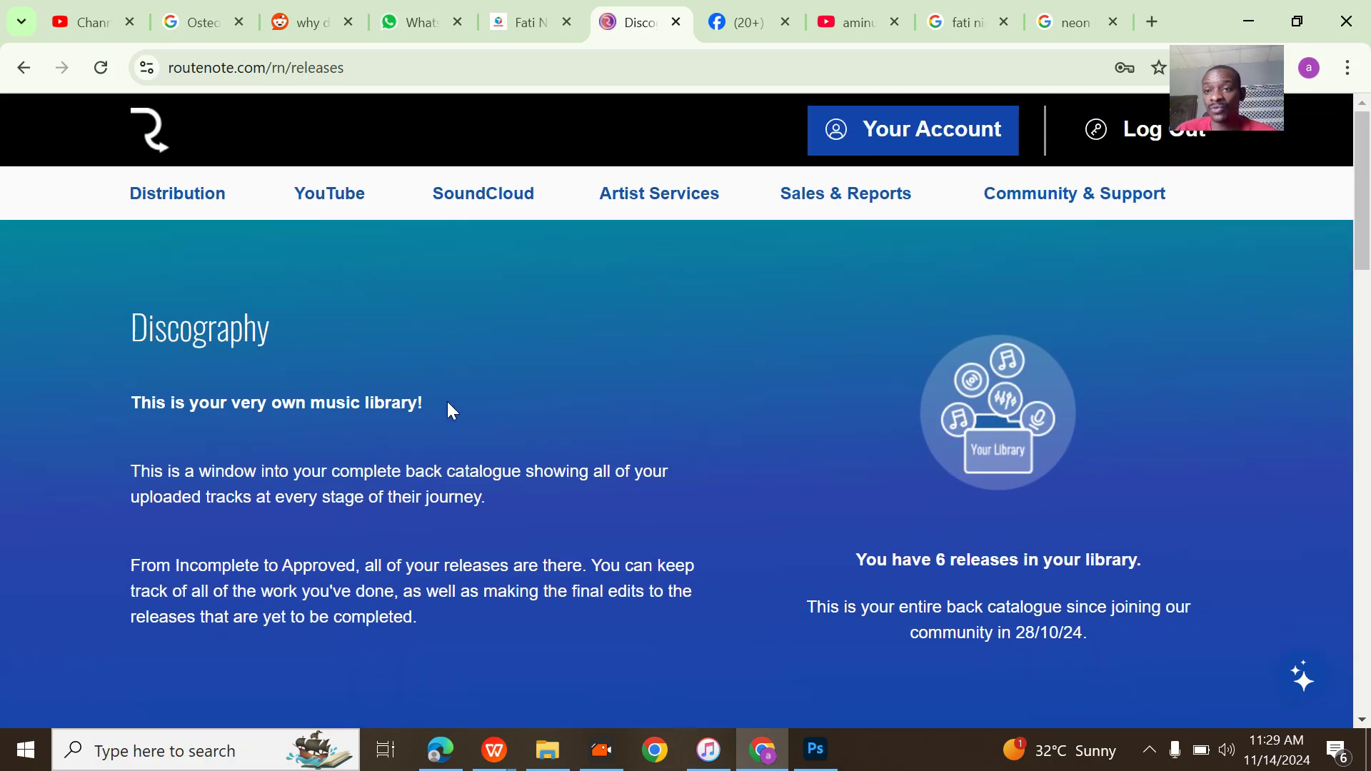
pyautogui.moveTo(666, 406)
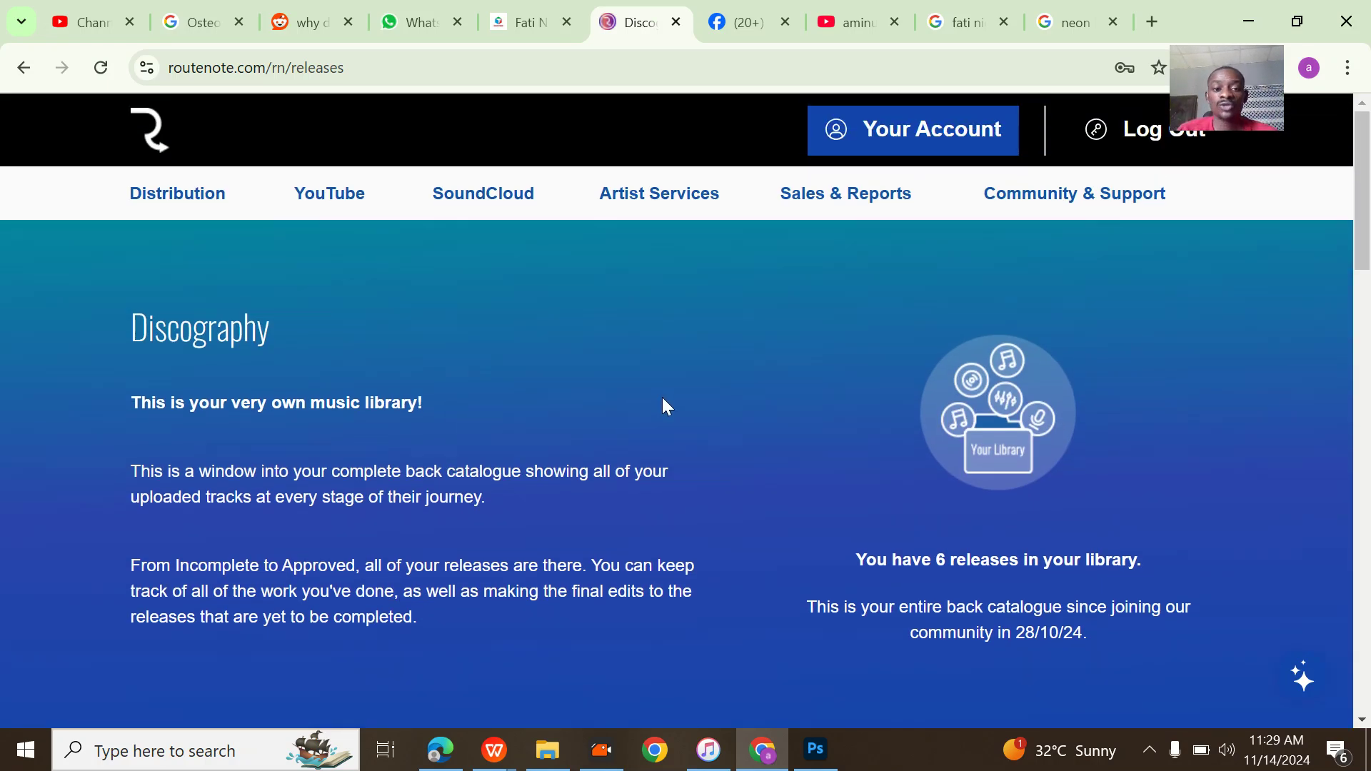